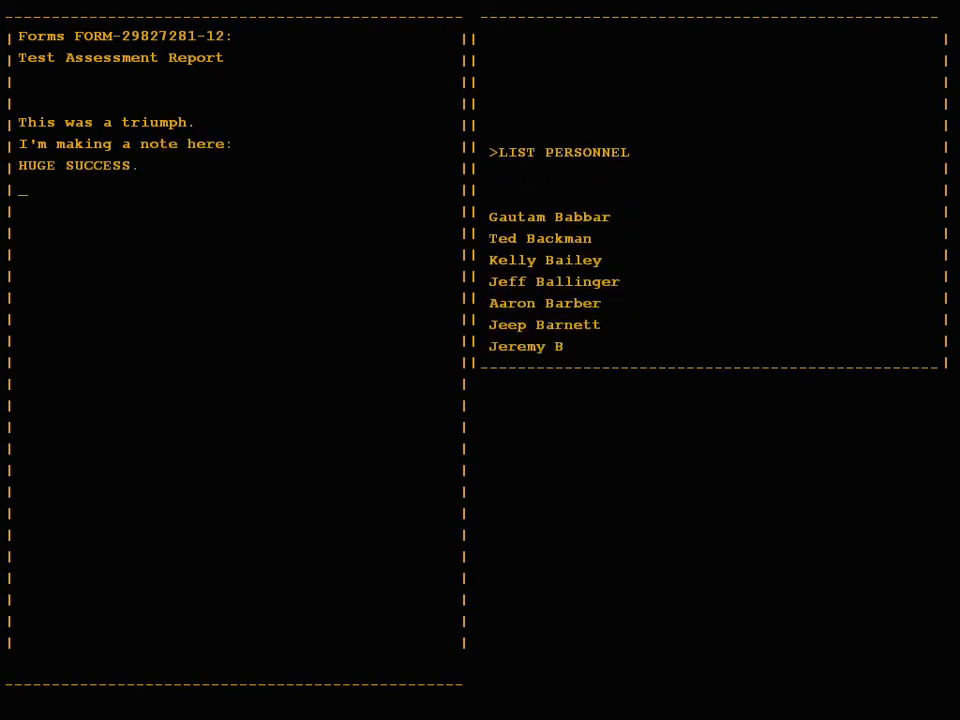
type("It's hard to overstate")
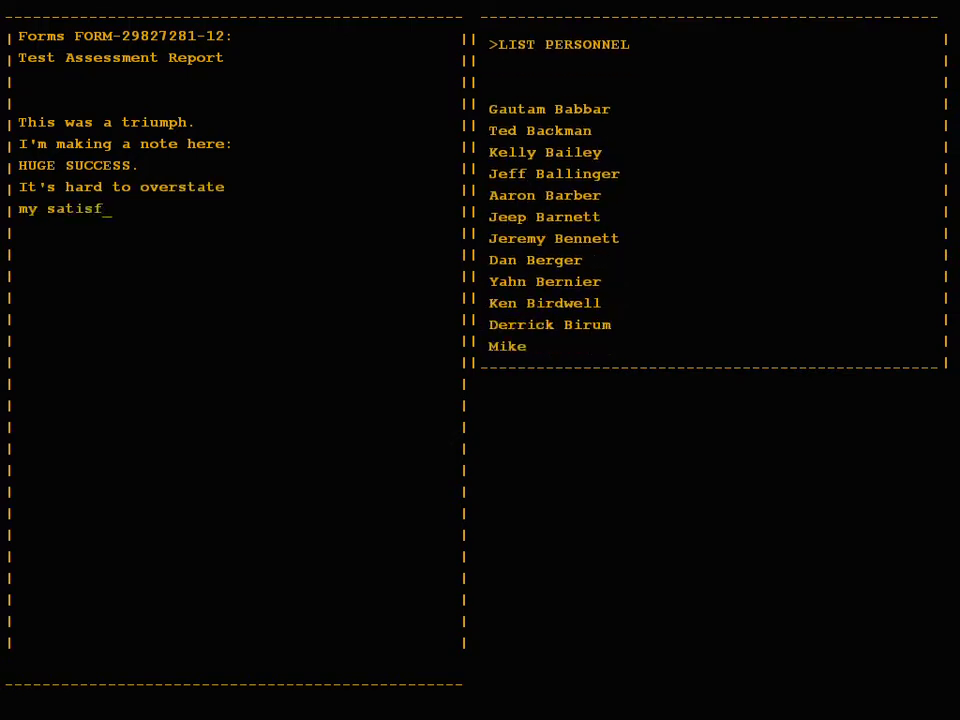
type("action.")
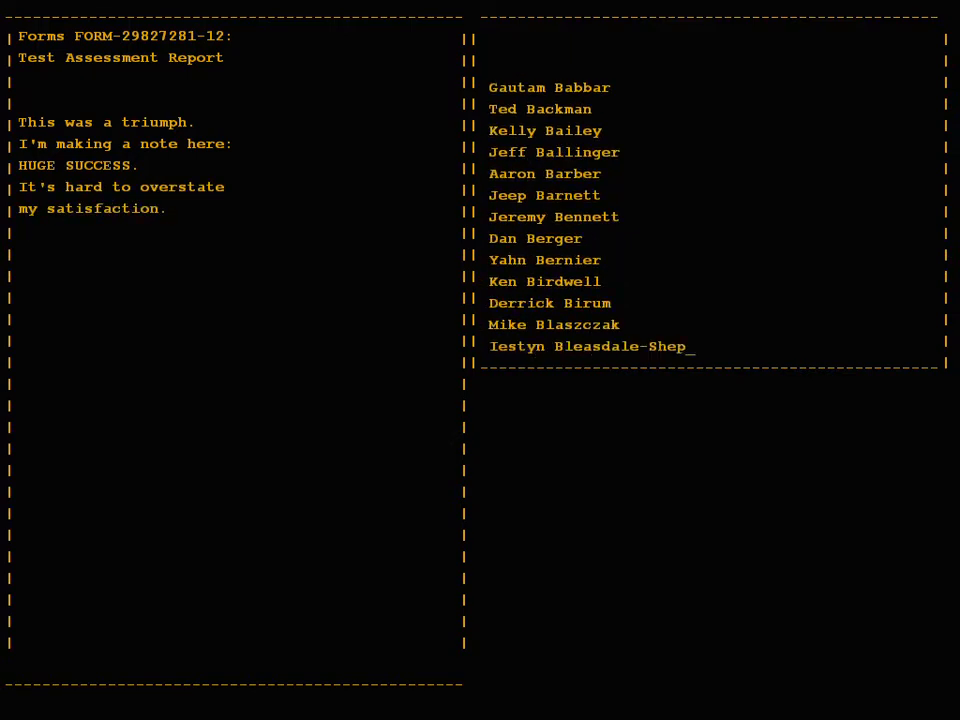
type("Aperture Science")
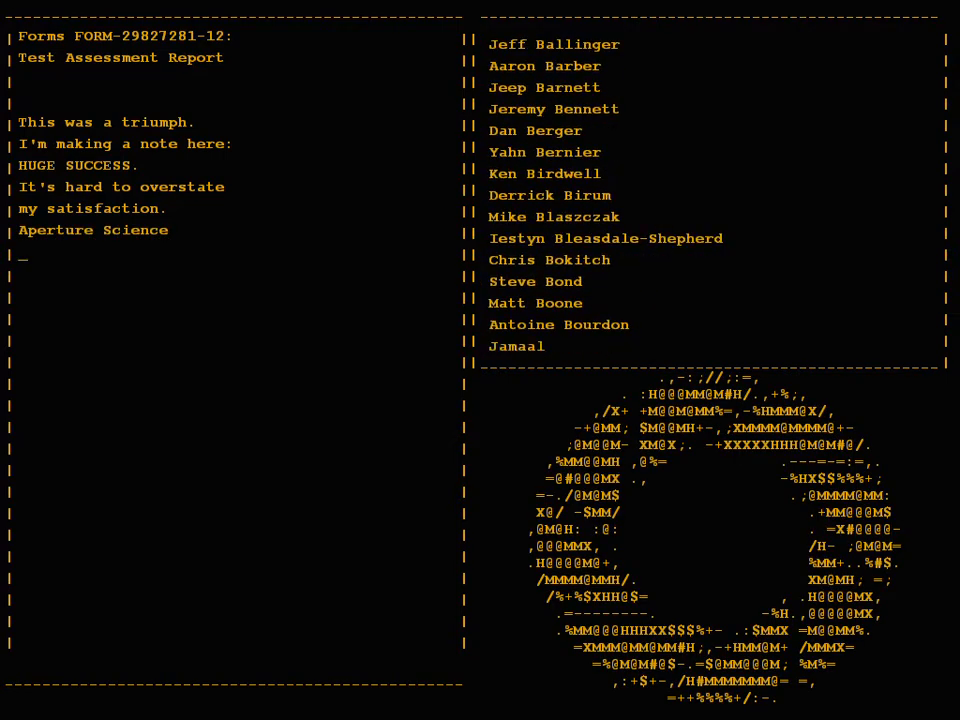
type("We do what")
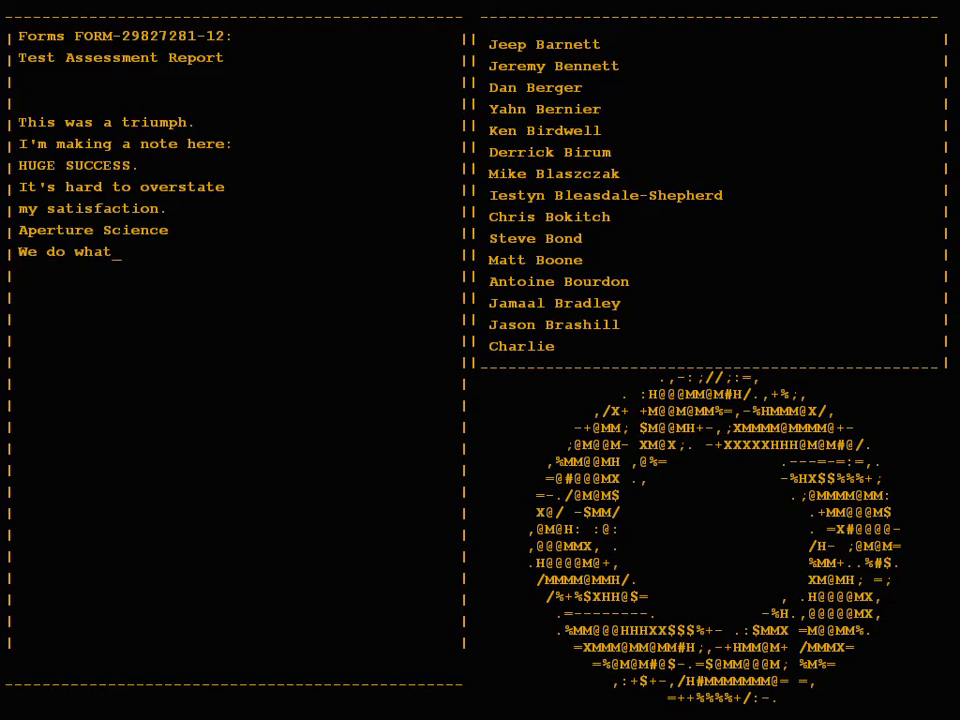
type("we must")
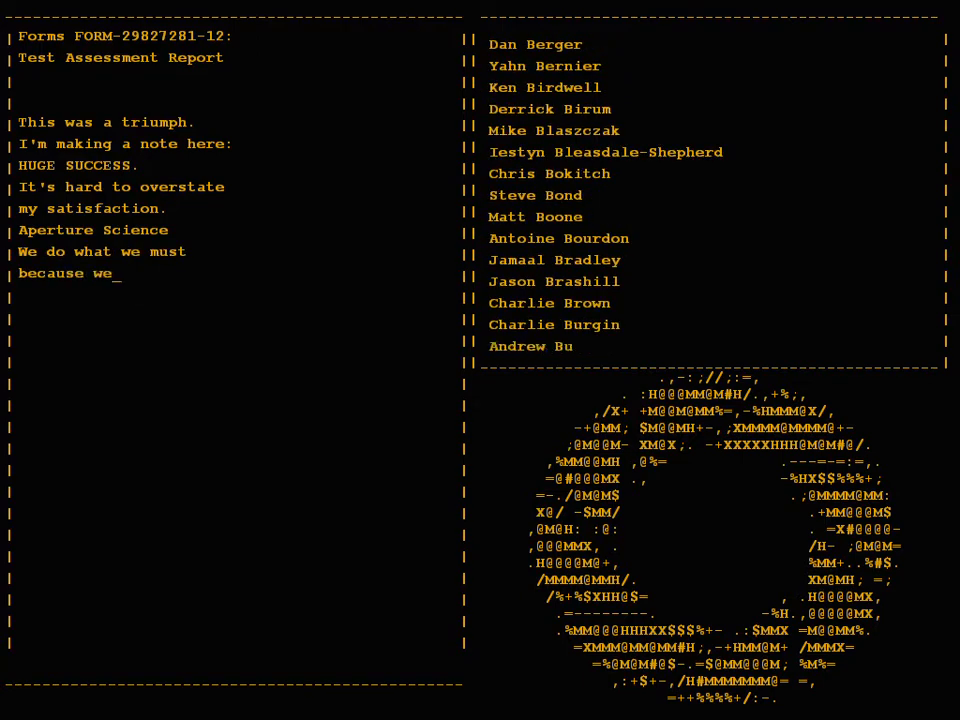
type("can.")
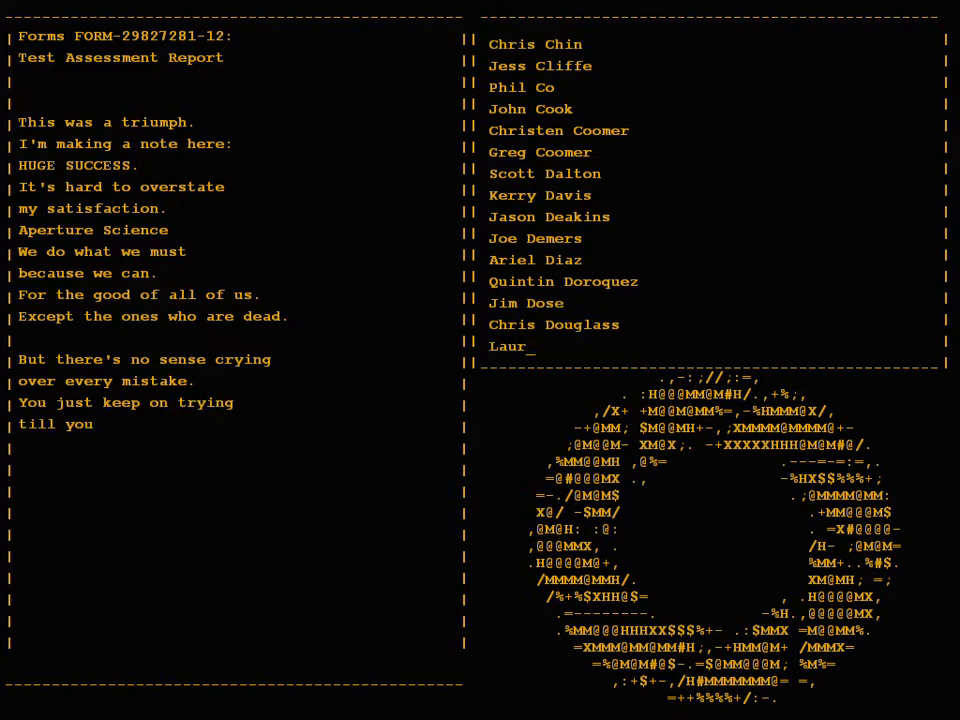
type("run out of cake.")
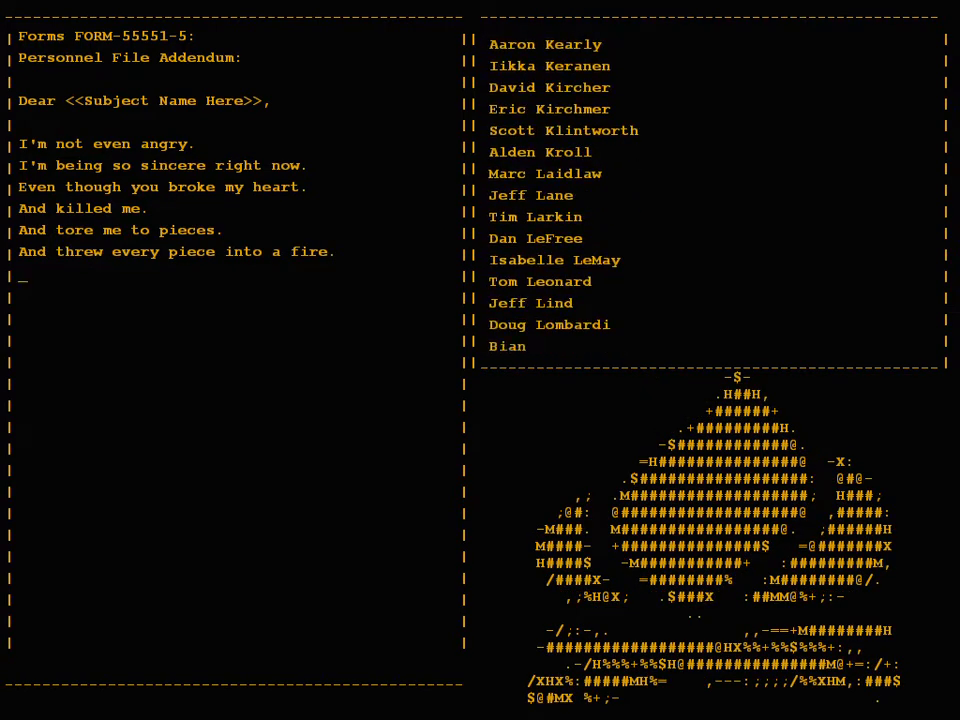
type("As they burned it hu")
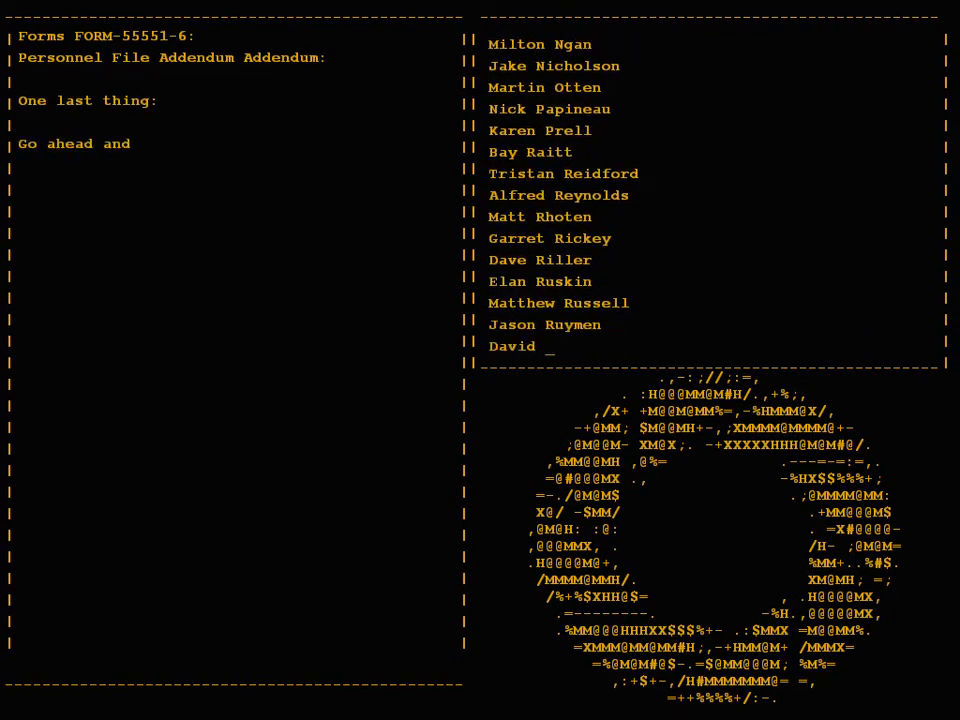
type("leave me.")
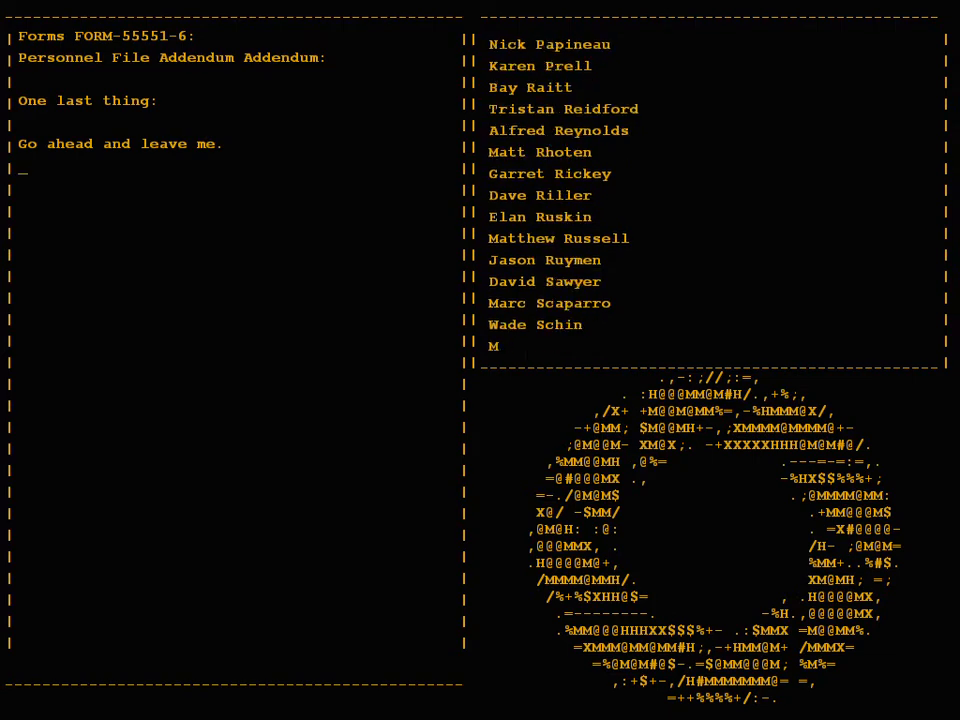
type("I think I prefer to stay inside.")
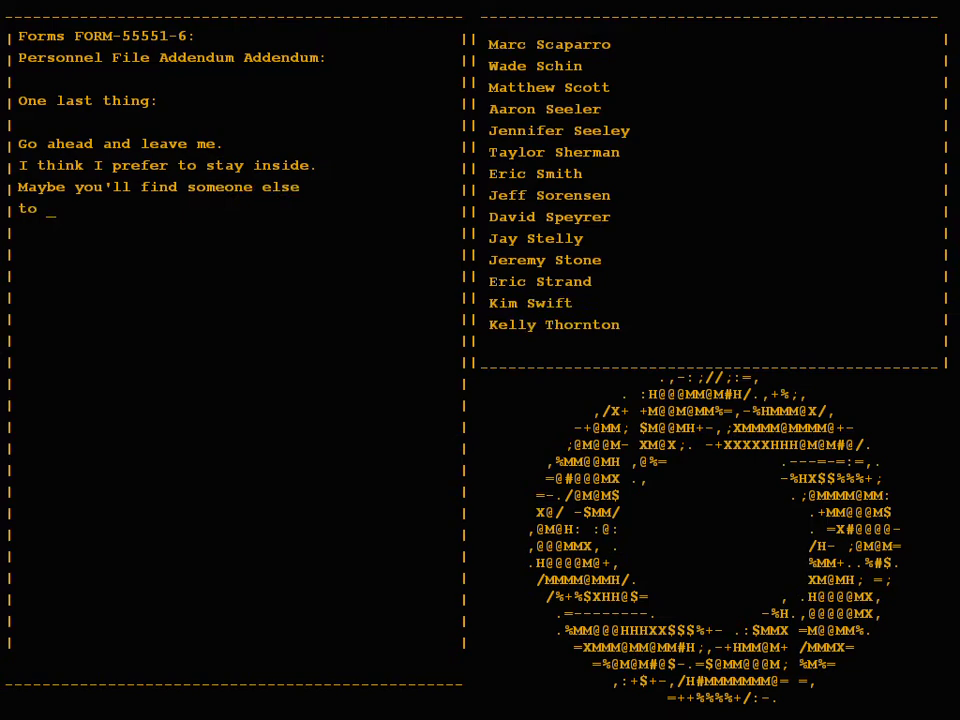
type("help you.")
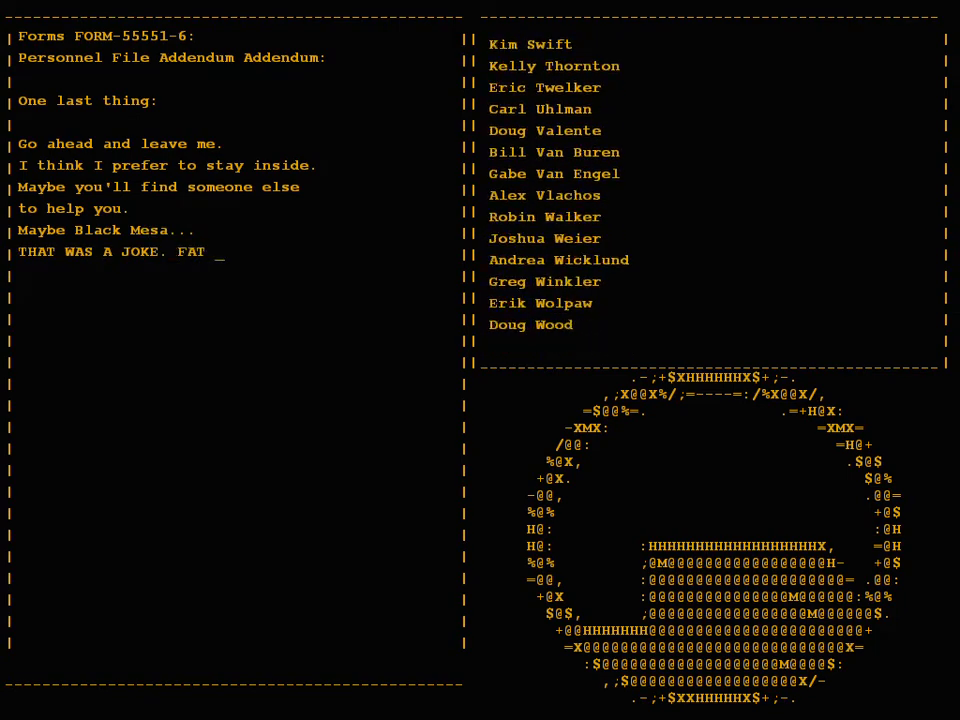
type("CHANCE.")
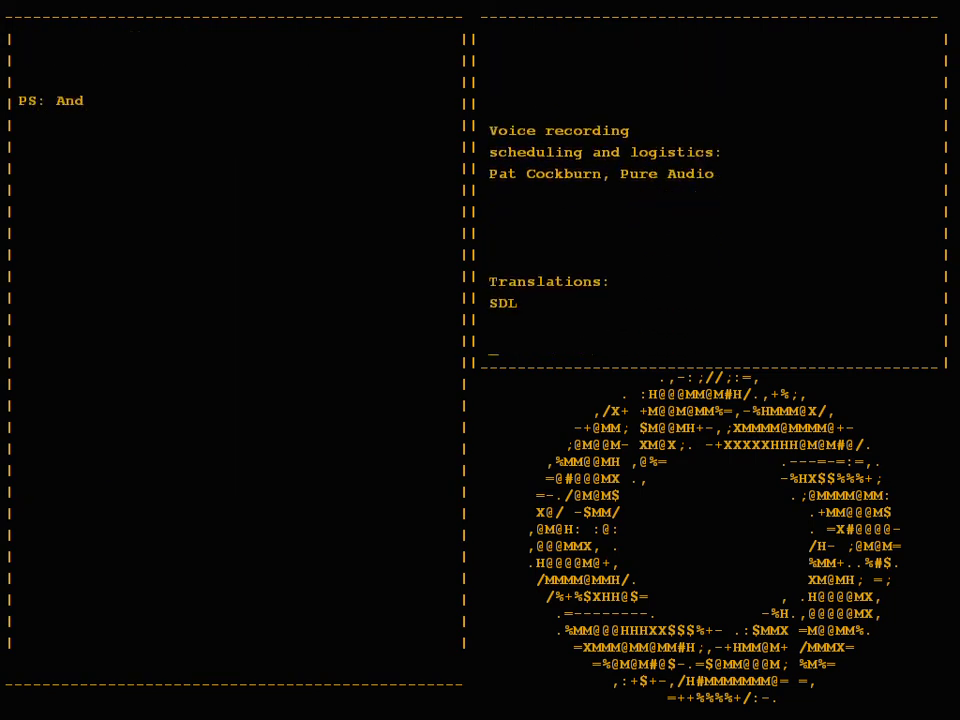
type("believe me I am still alive.")
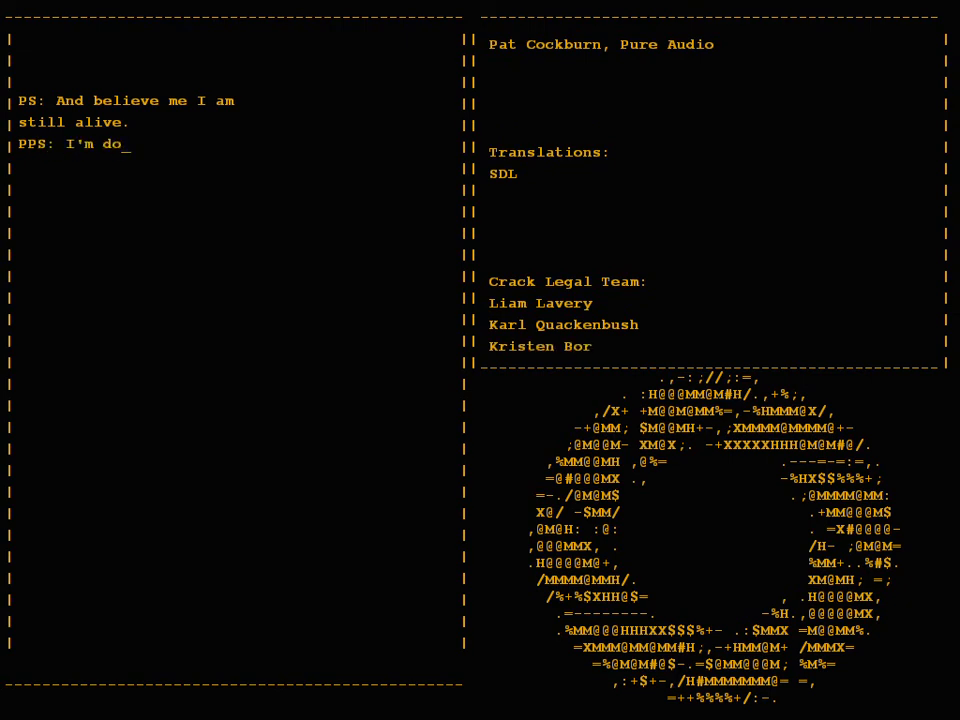
type("ing Science and I'm still")
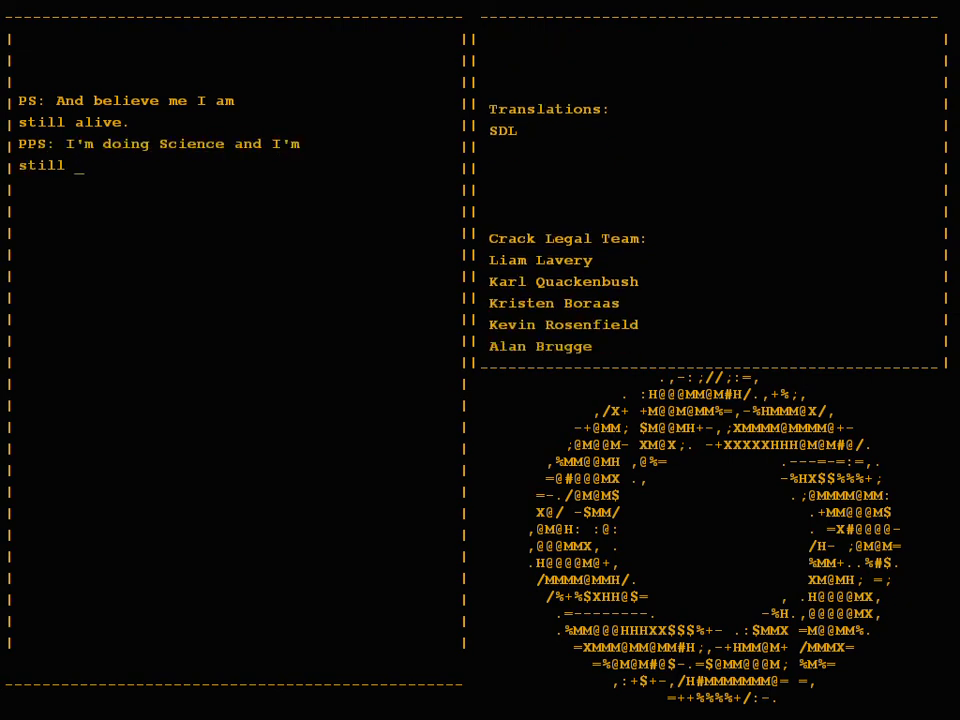